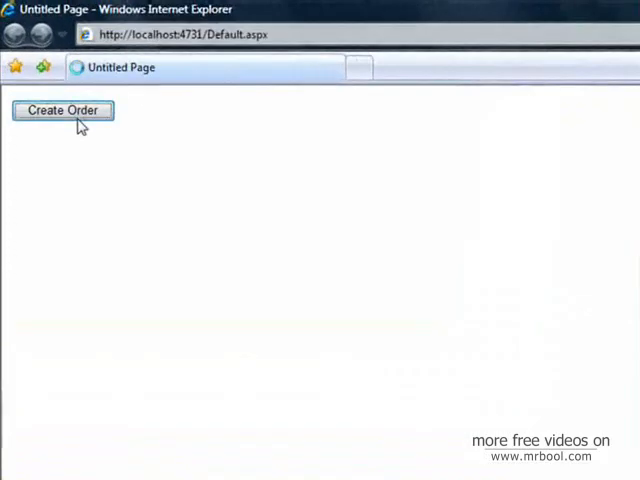
- Create an order in the running site and go to the PaymentType page
{"action": "left_click", "coordinate": [63, 110]}
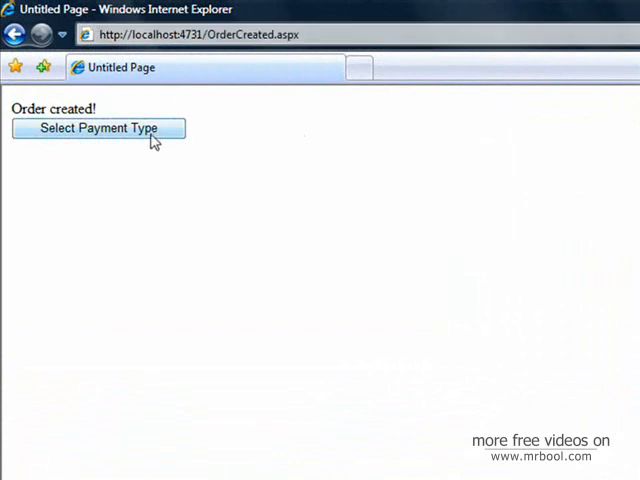
{"action": "left_click", "coordinate": [98, 128]}
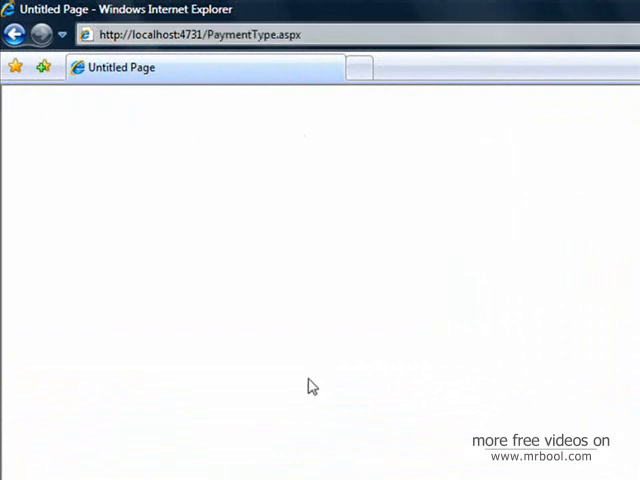
{"action": "mouse_move", "coordinate": [238, 149]}
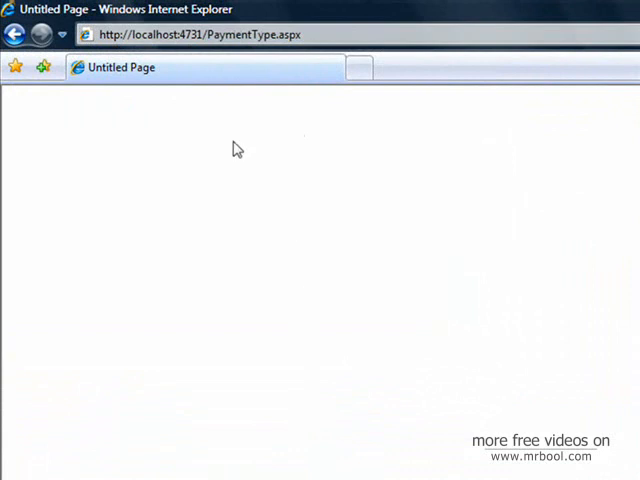
{"action": "mouse_move", "coordinate": [414, 391]}
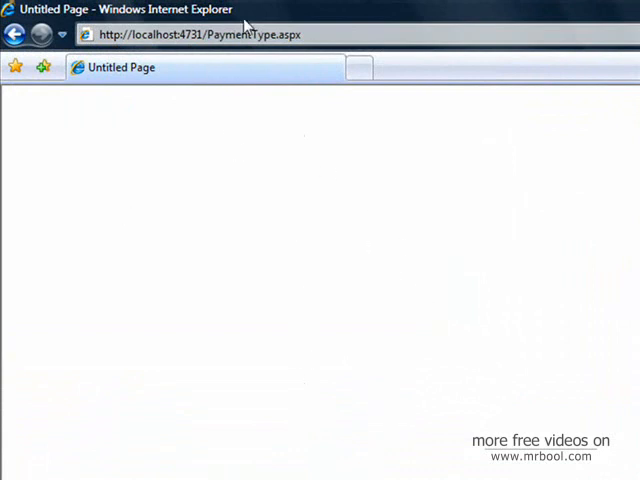
{"action": "left_click", "coordinate": [200, 34]}
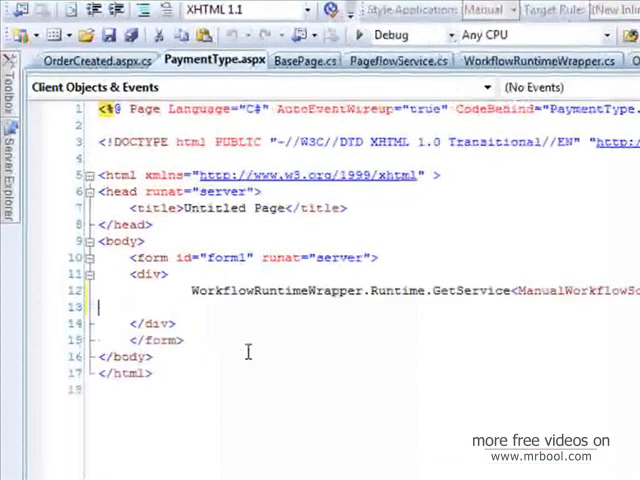
- Change PaymentType.aspx's code-behind base class from System.Web.UI.Page to BasePage
{"action": "right_click", "coordinate": [245, 285]}
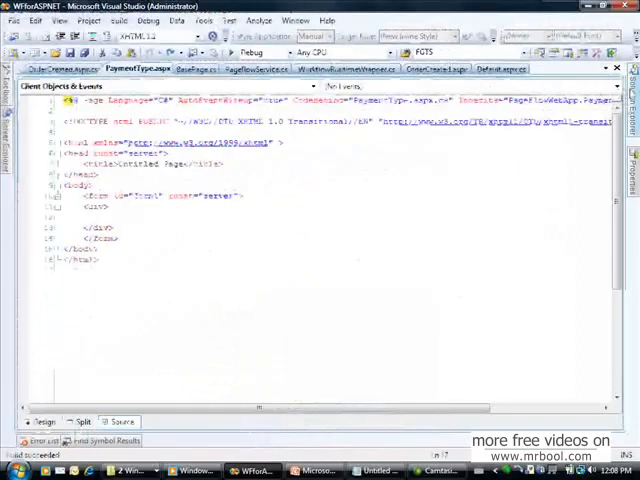
{"action": "left_click", "coordinate": [633, 67]}
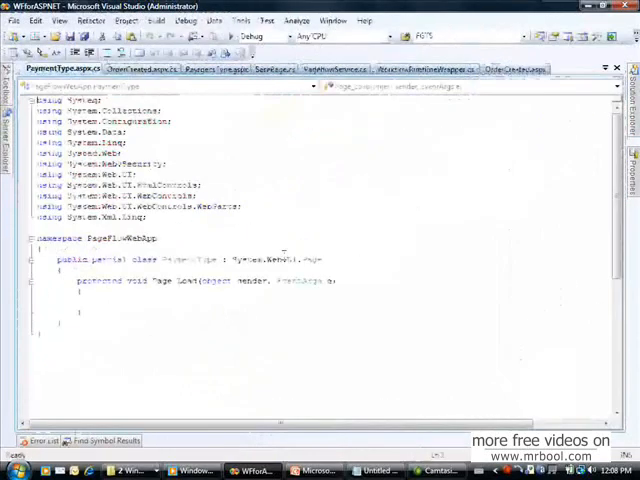
{"action": "double_click", "coordinate": [275, 259]}
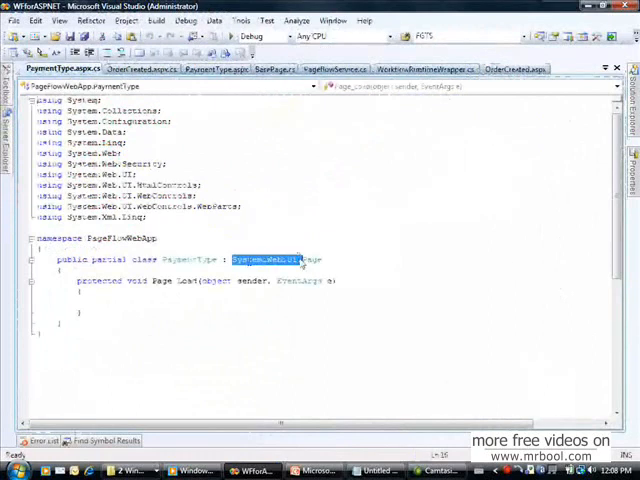
{"action": "type", "text": "BasePage"}
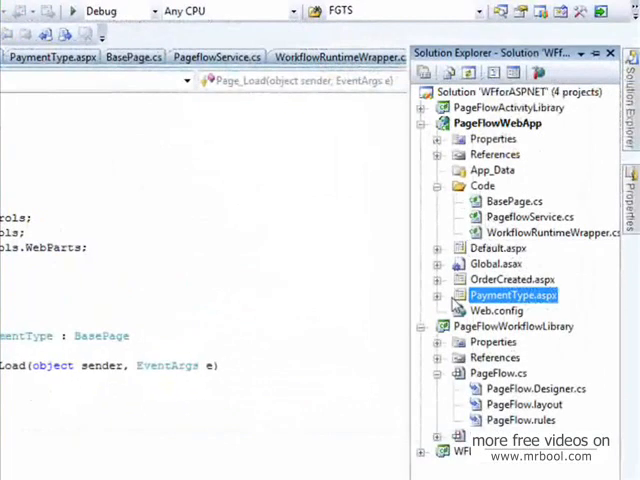
- Open eventDrivenActivity2 in PageFlow and inspect handleExternalEventActivity2's PageChanged properties
{"action": "left_click", "coordinate": [500, 373]}
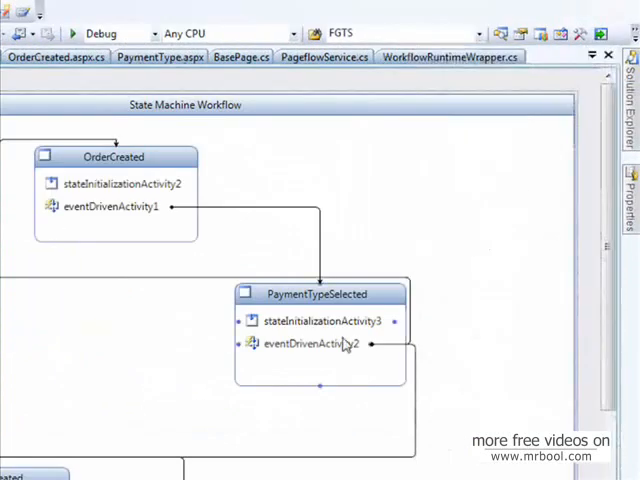
{"action": "left_click", "coordinate": [312, 344]}
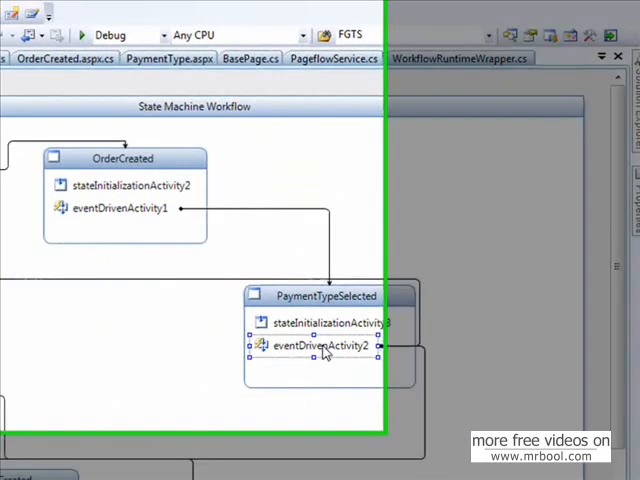
{"action": "double_click", "coordinate": [320, 345]}
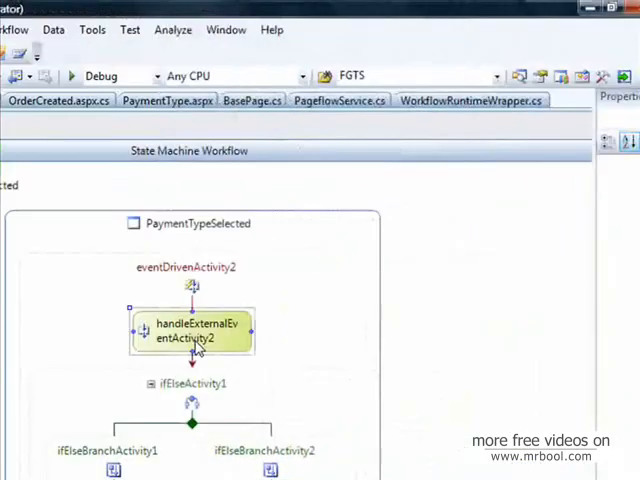
{"action": "left_click", "coordinate": [192, 330]}
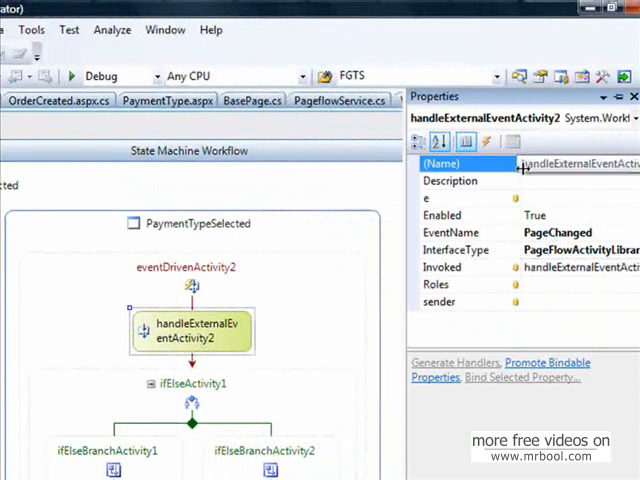
{"action": "left_click", "coordinate": [489, 141]}
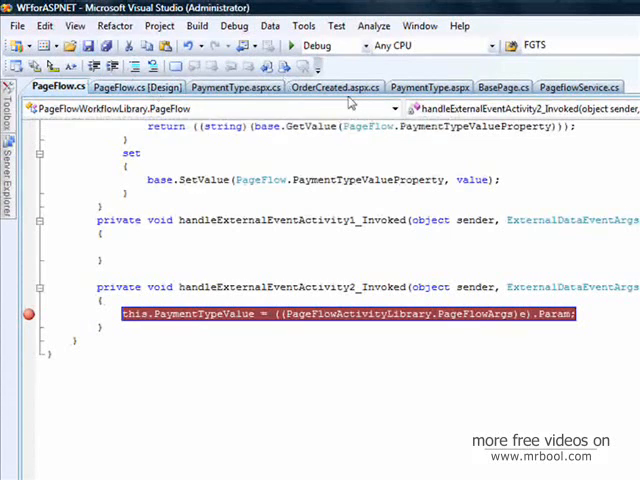
- Return from the PaymentTypeValue handler code to the PageFlow workflow designer
{"action": "left_click", "coordinate": [133, 86]}
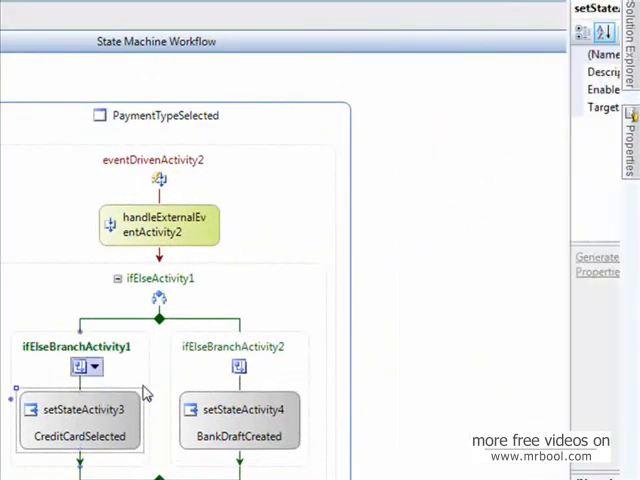
{"action": "left_click", "coordinate": [80, 410]}
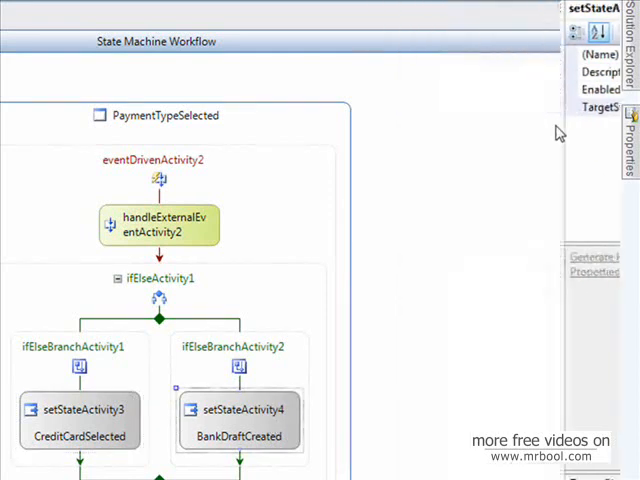
{"action": "left_click", "coordinate": [244, 409]}
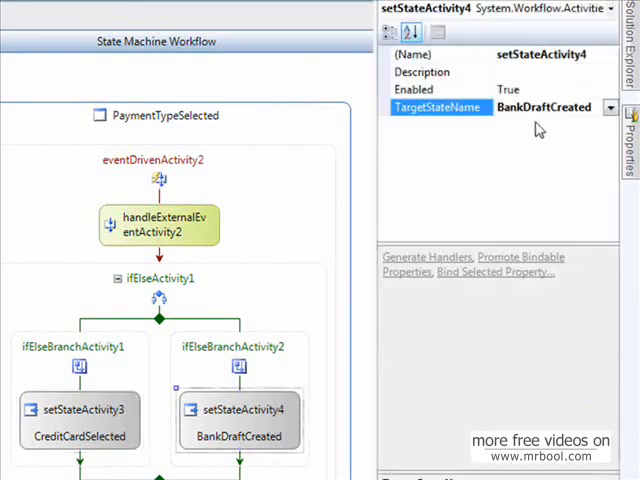
{"action": "left_click", "coordinate": [240, 410]}
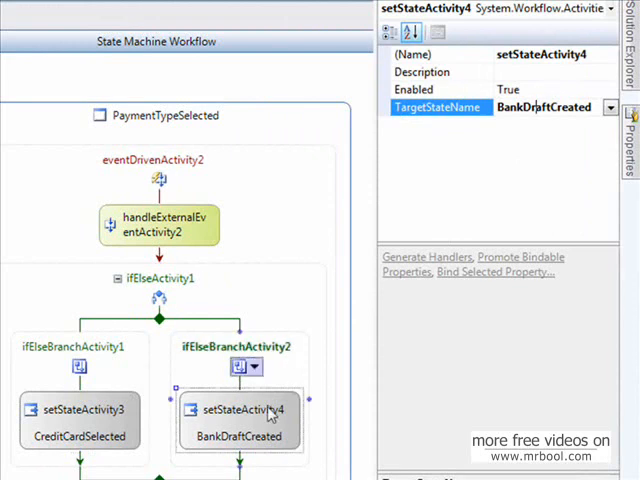
{"action": "left_click", "coordinate": [245, 344]}
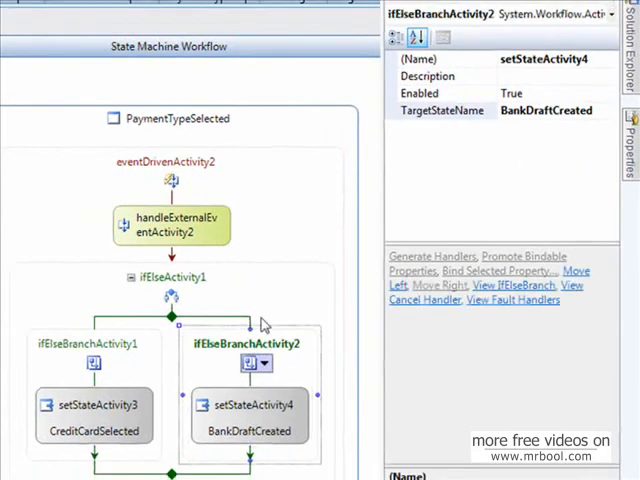